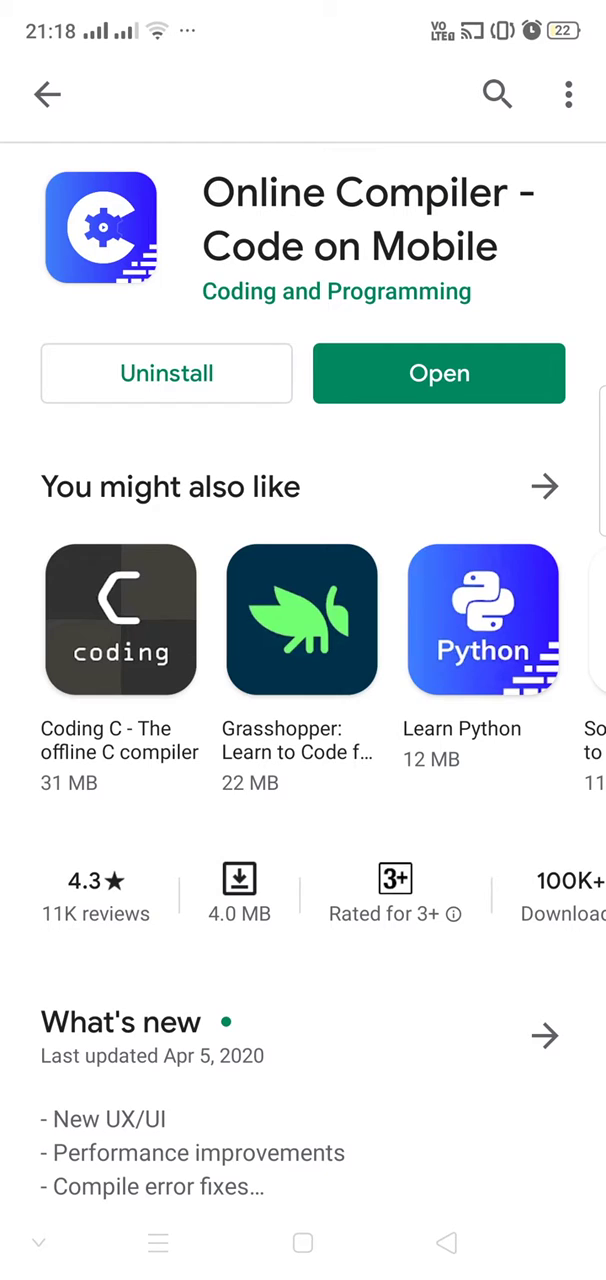
Search the Play Store for 'online compli' and go to the Online Compiler - Code on Mobile listing
{"action": "left_click", "coordinate": [496, 94]}
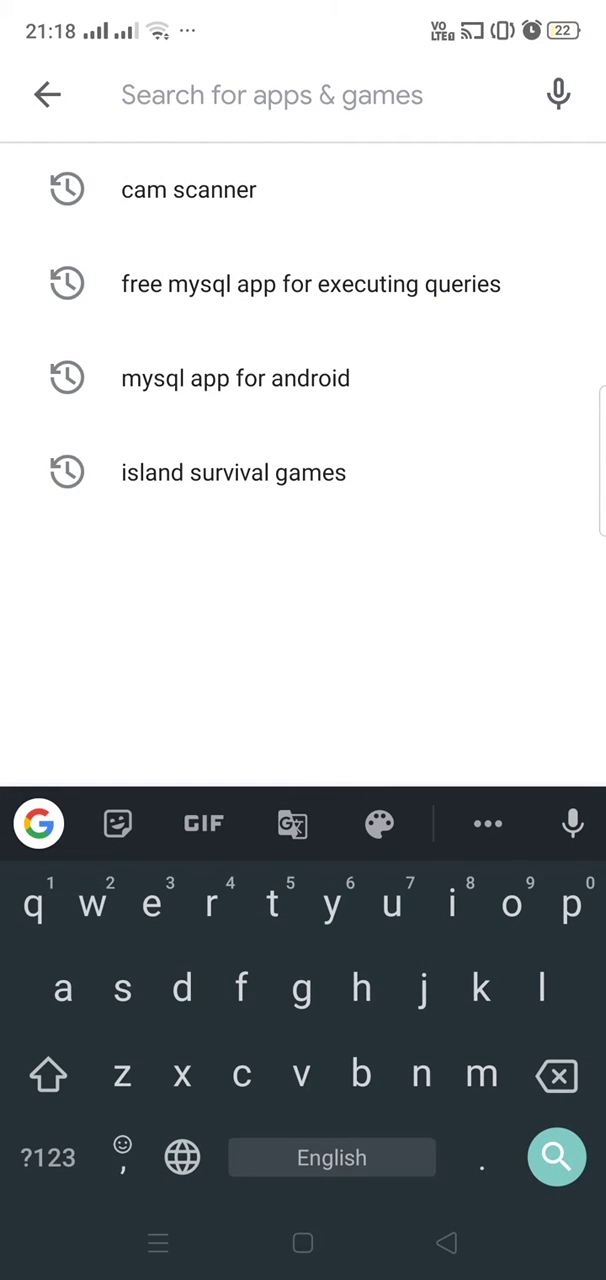
{"action": "type", "text": "on"}
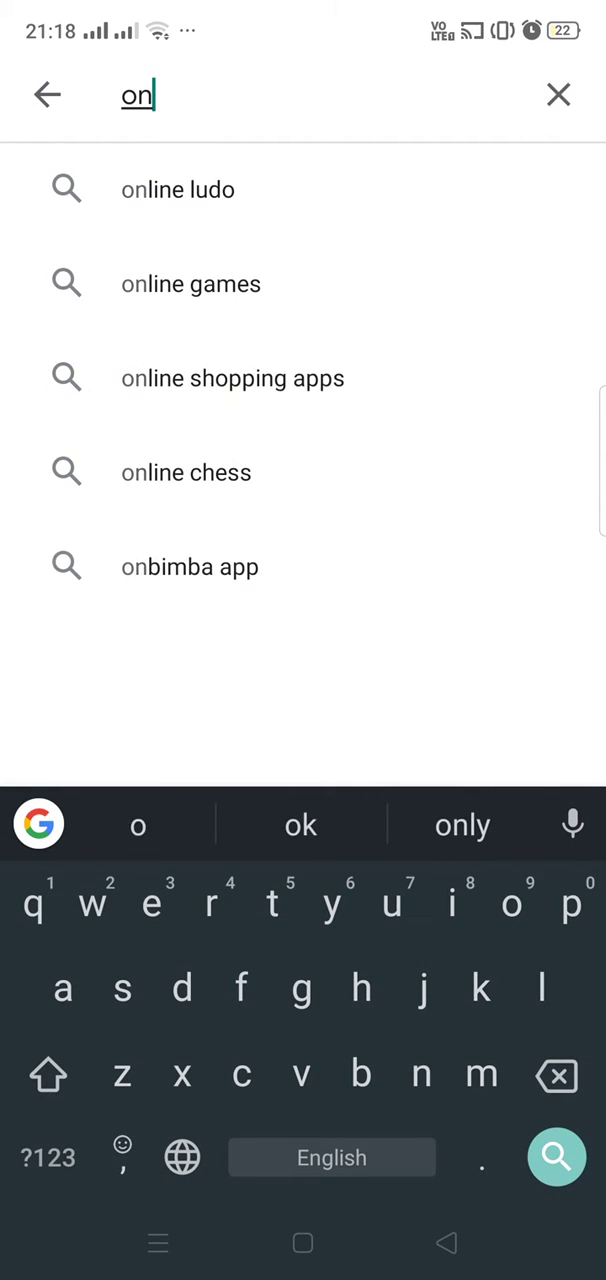
{"action": "type", "text": "line"}
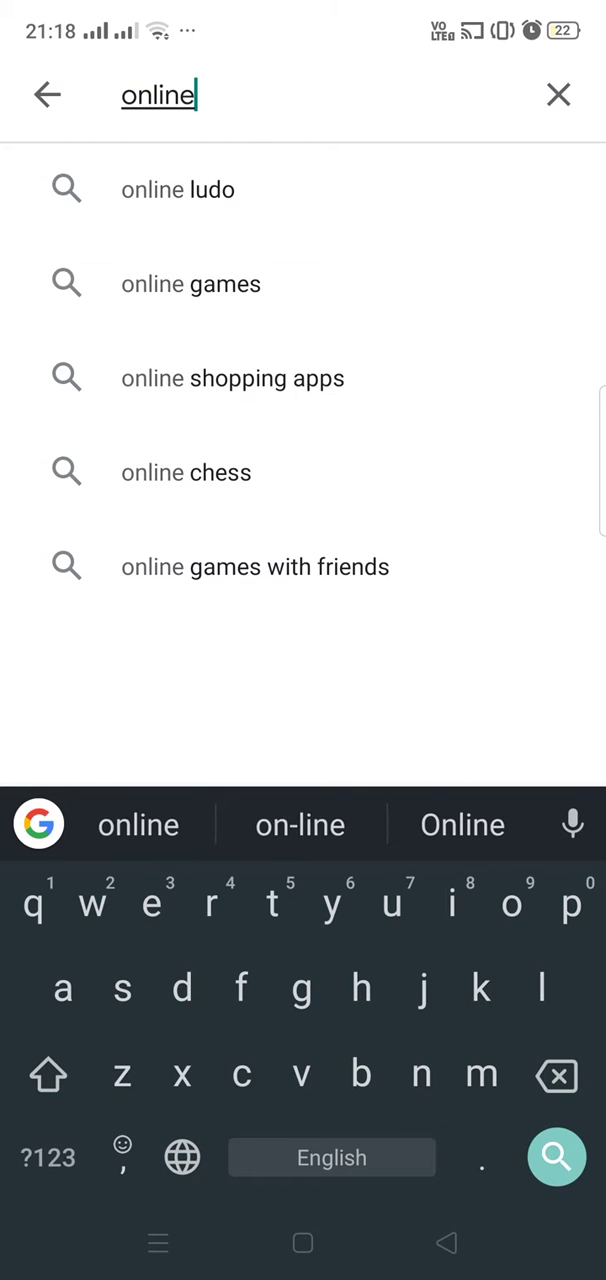
{"action": "type", "text": "com"}
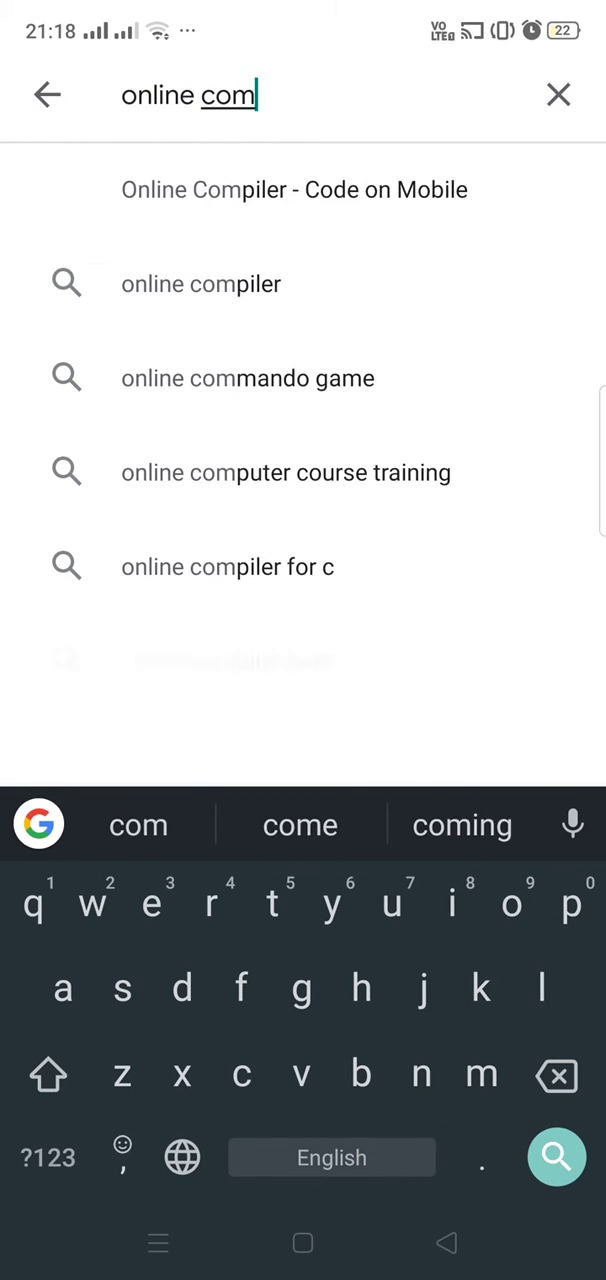
{"action": "type", "text": "pl"}
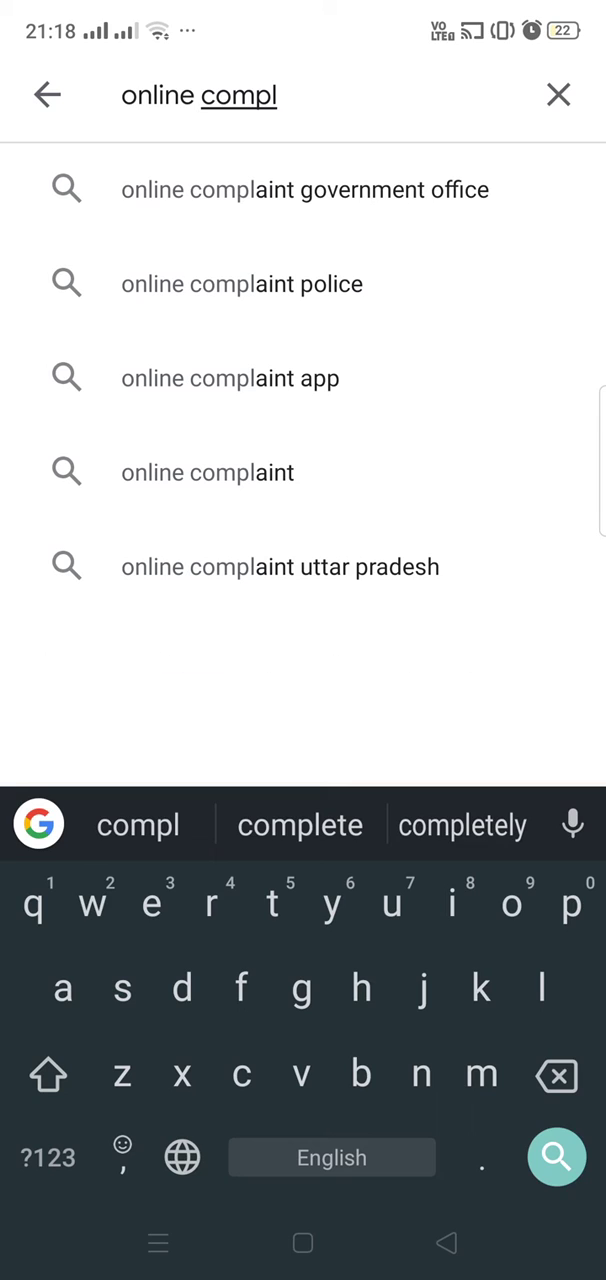
{"action": "type", "text": "i"}
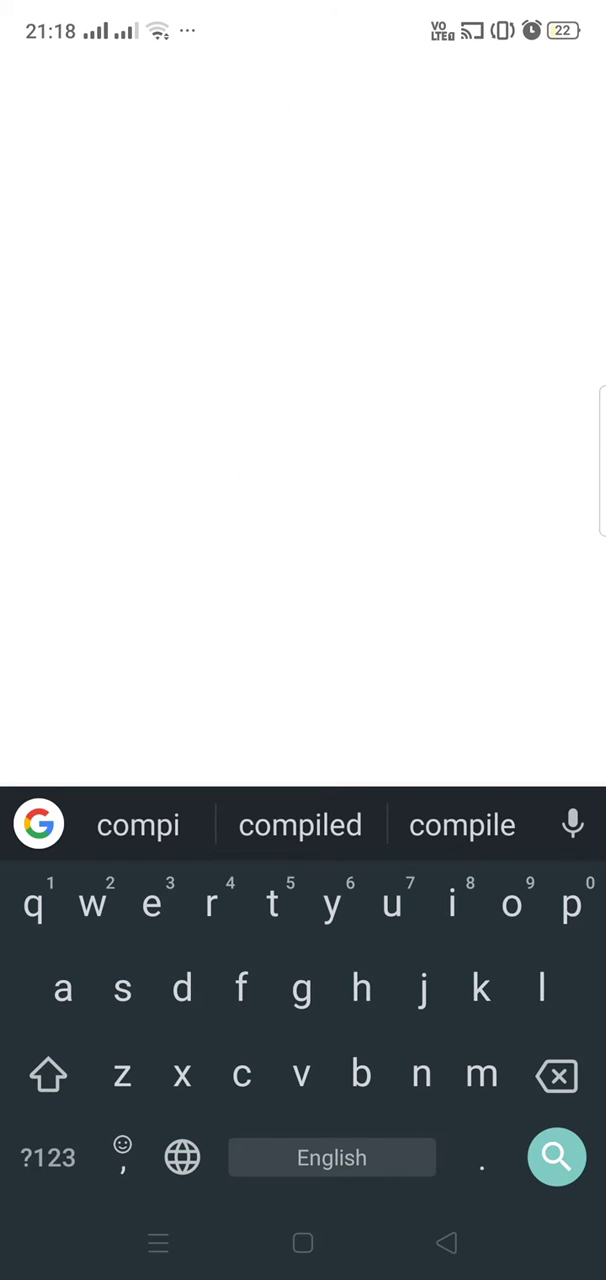
{"action": "left_click", "coordinate": [556, 1156]}
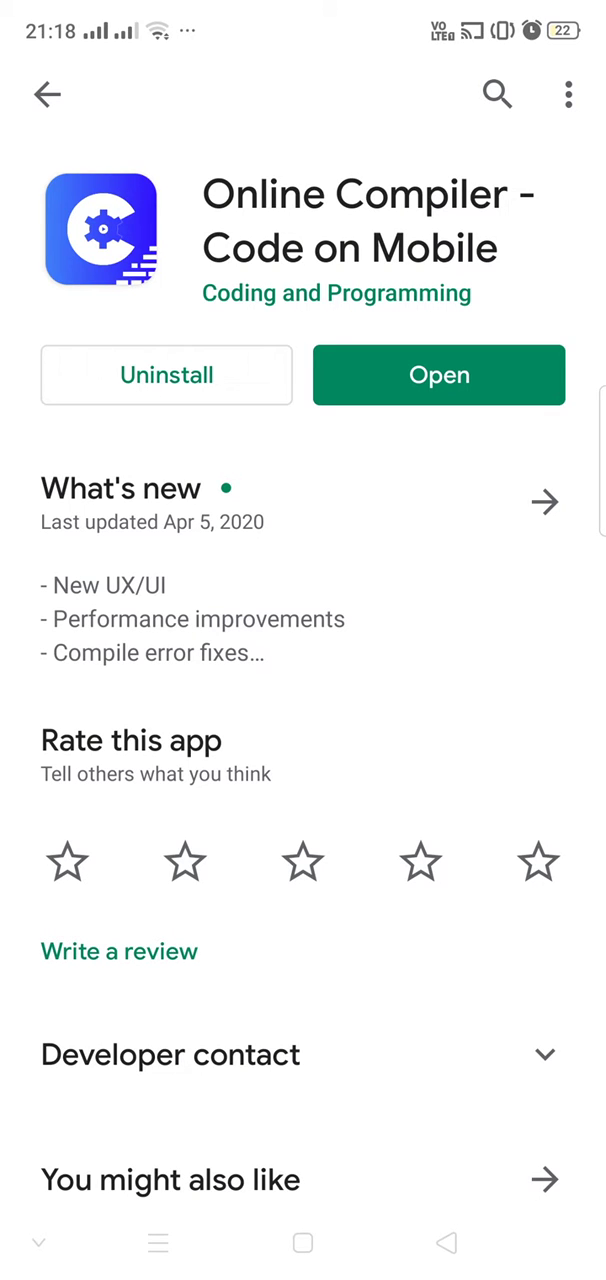
Launch Online Compiler and allow it storage access to the device's files
{"action": "left_click", "coordinate": [440, 376]}
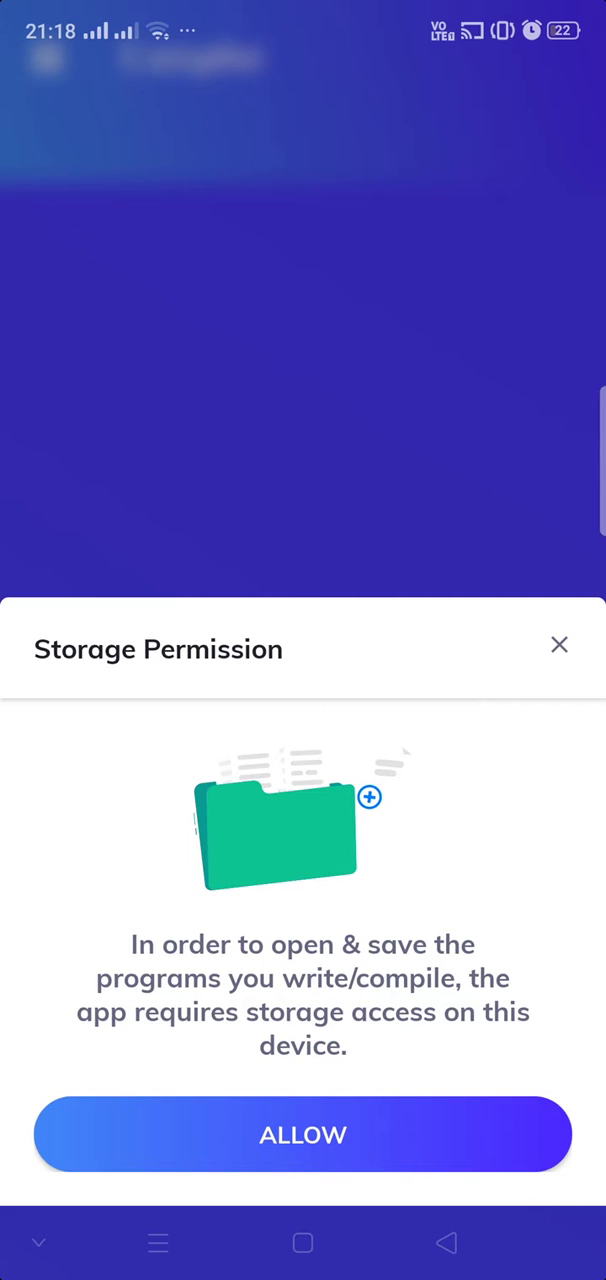
{"action": "left_click", "coordinate": [304, 1134]}
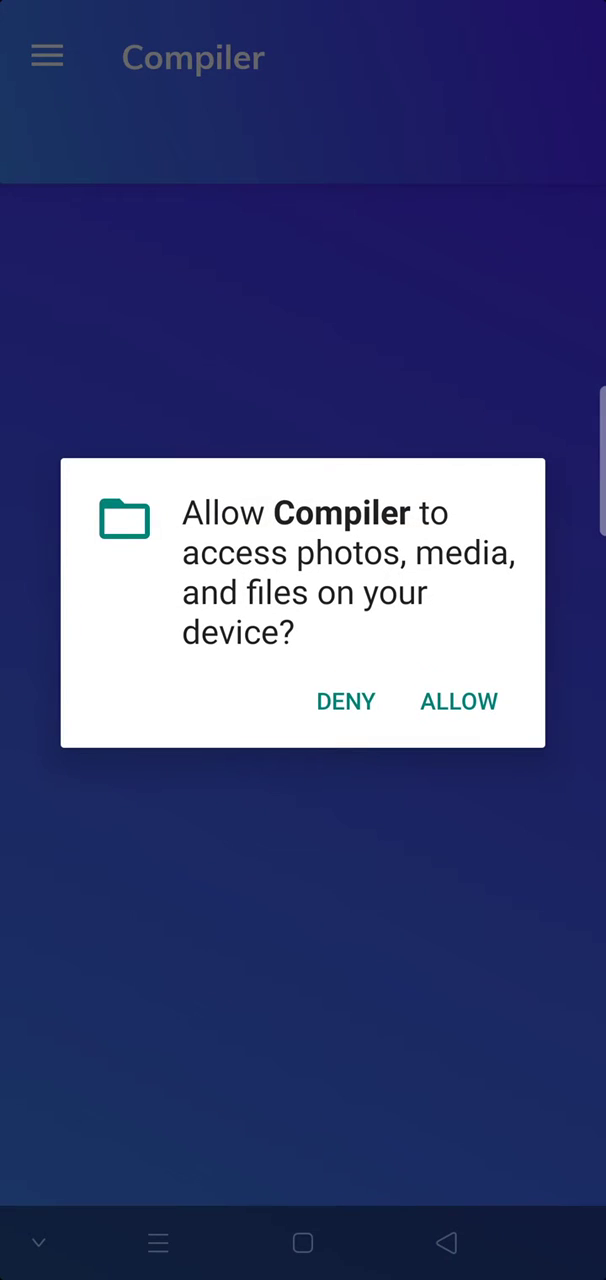
{"action": "left_click", "coordinate": [460, 700]}
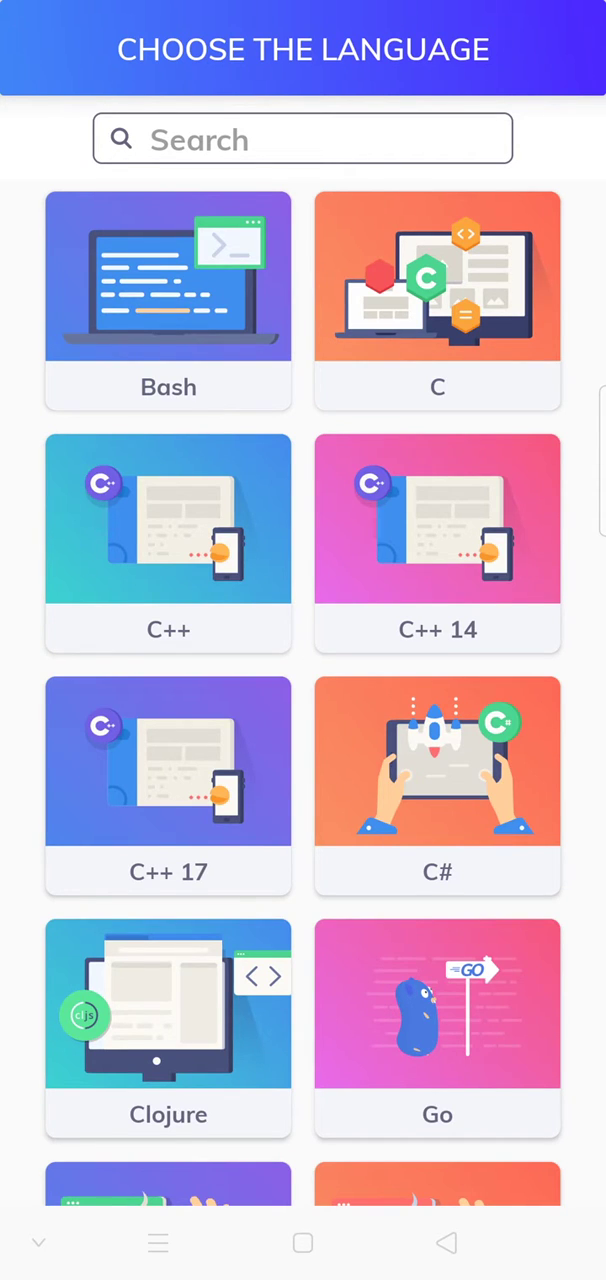
Choose MySQL from the language grid, opening the Demo.sql sample editor
{"action": "scroll", "scroll_direction": "down", "scroll_amount": 3}
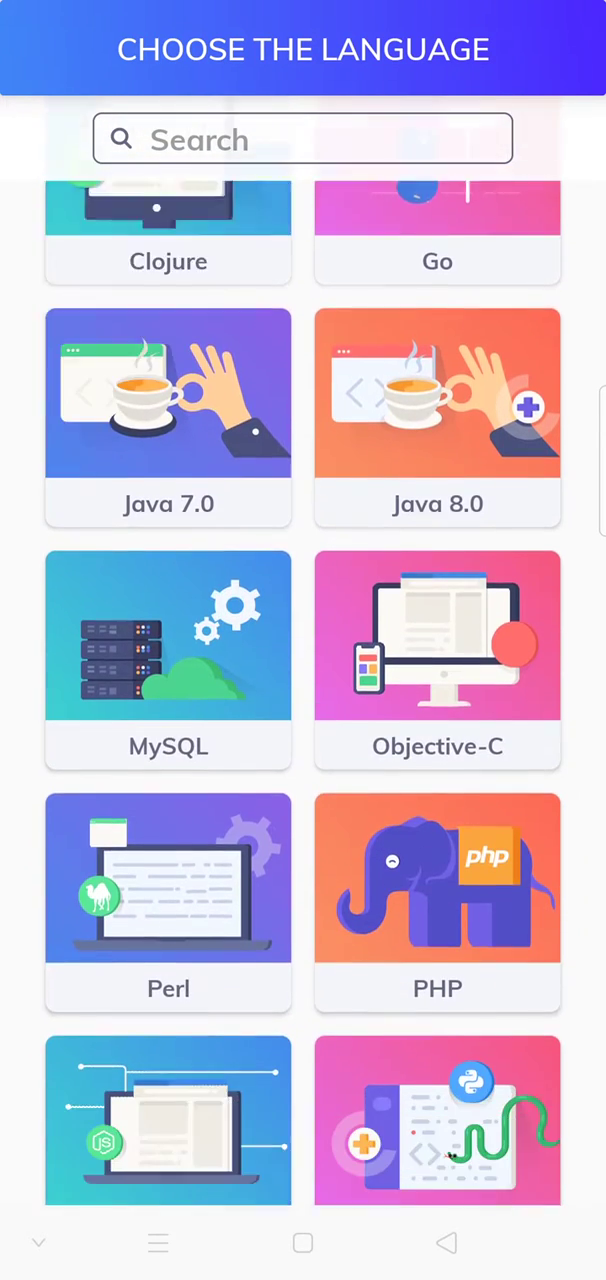
{"action": "scroll", "scroll_direction": "down", "scroll_amount": 3}
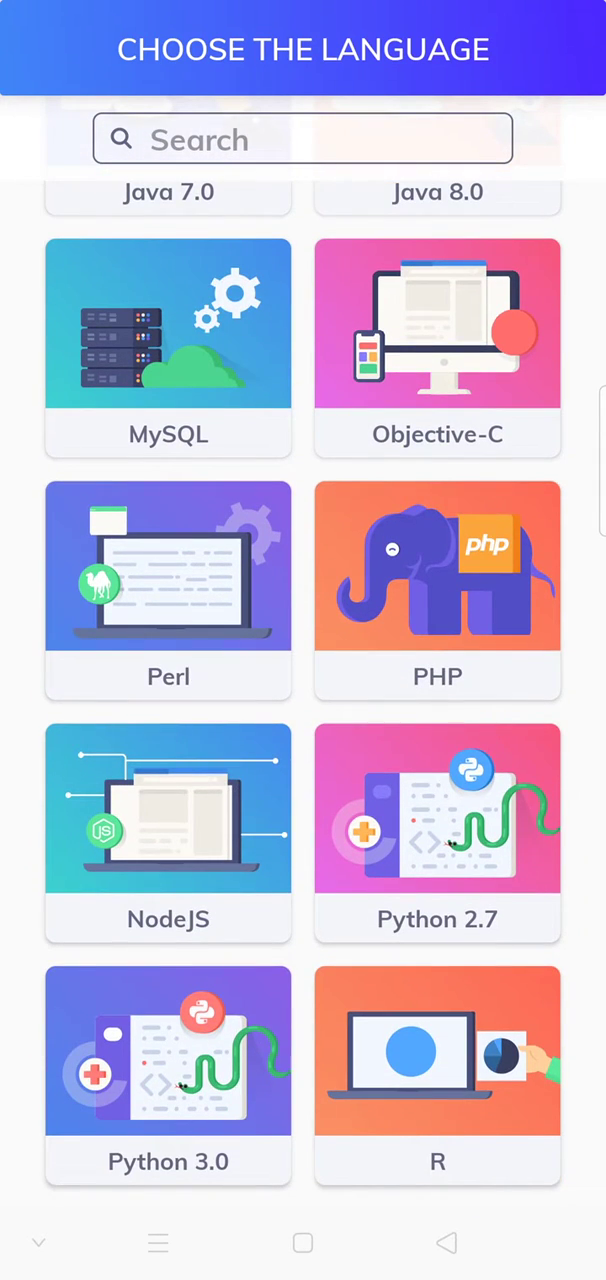
{"action": "scroll", "scroll_direction": "up", "scroll_amount": 3}
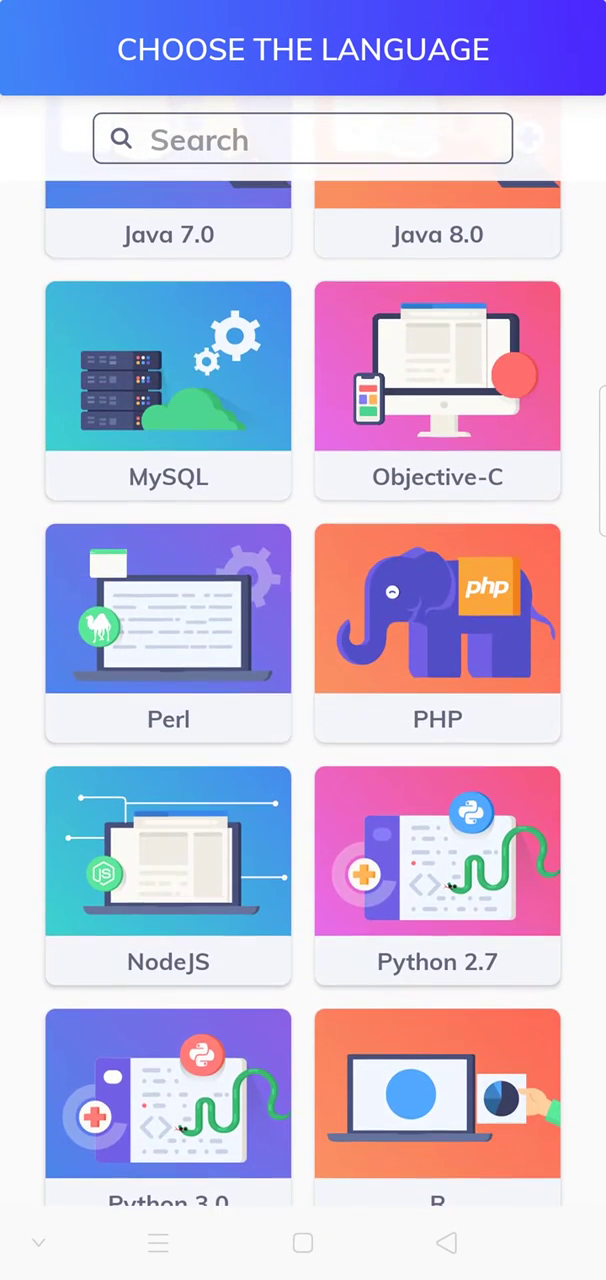
{"action": "left_click", "coordinate": [168, 390]}
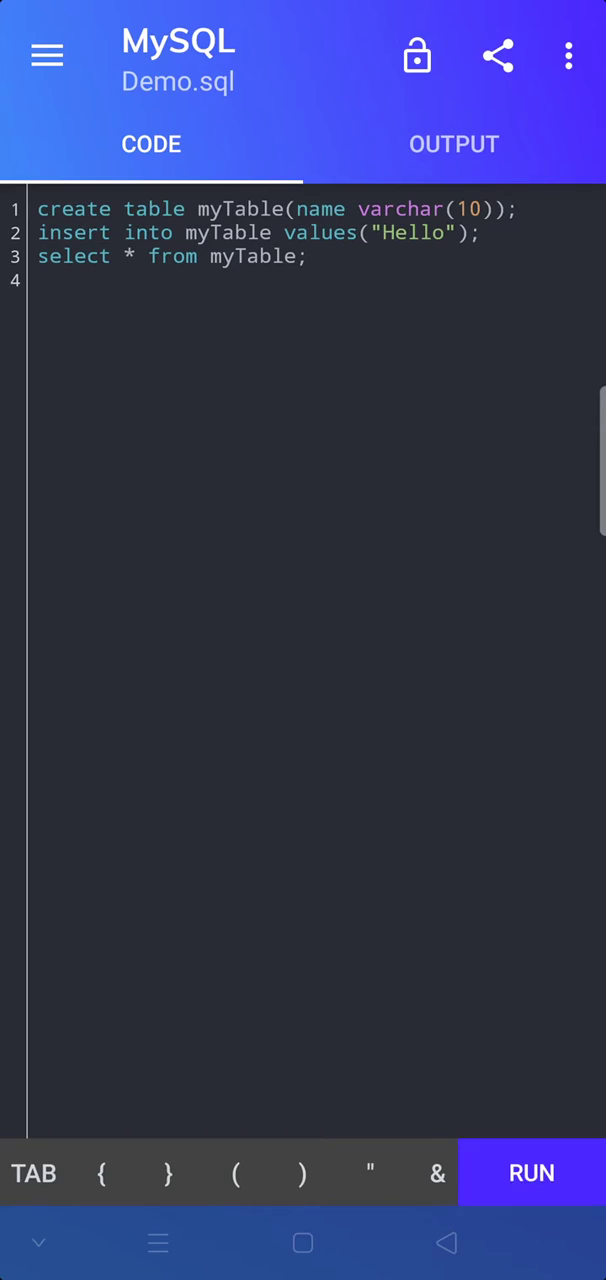
Run the sample Demo.sql without runtime input, see the name/Hello output, and return to the code editor
{"action": "left_click", "coordinate": [532, 1172]}
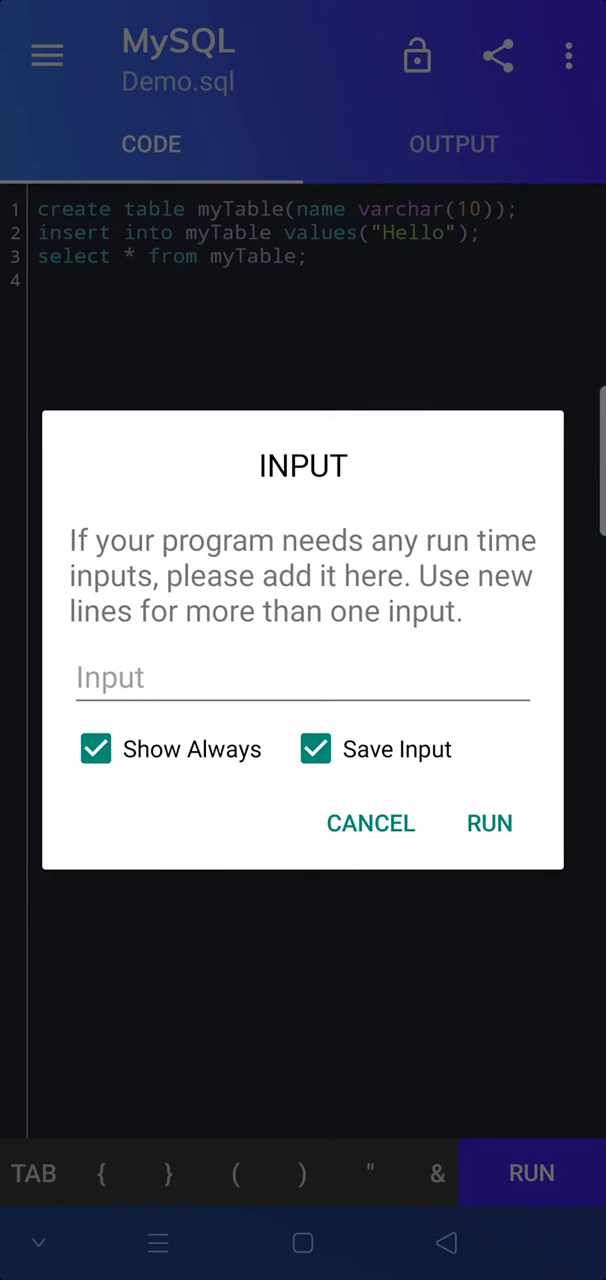
{"action": "left_click", "coordinate": [490, 824]}
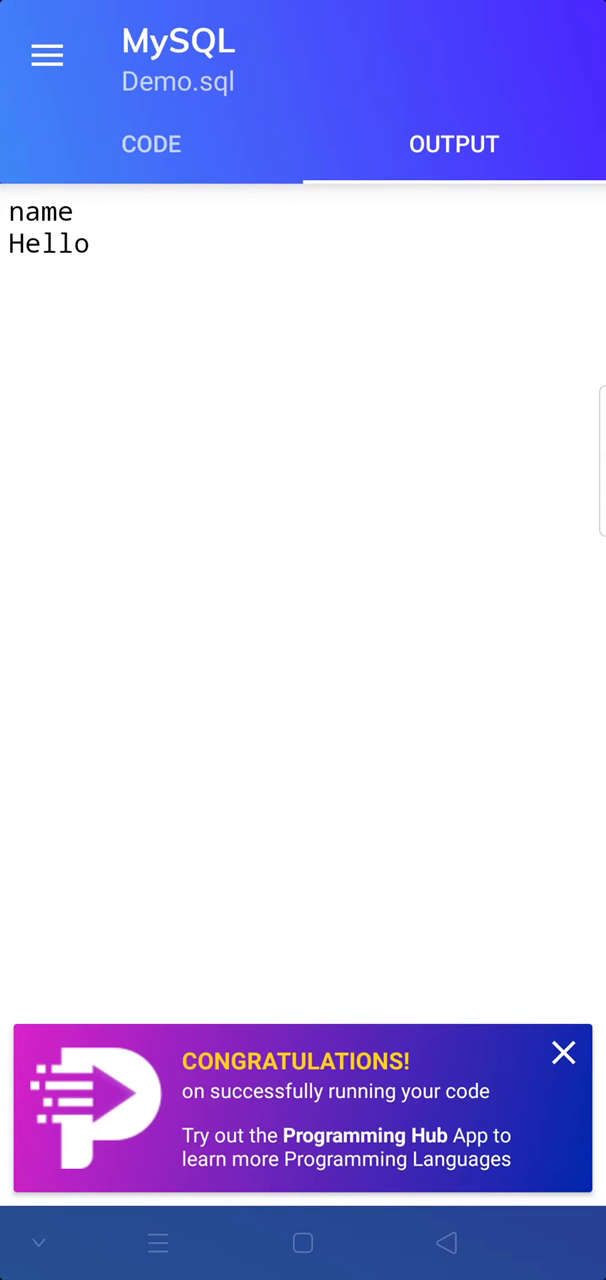
{"action": "left_click", "coordinate": [564, 1052]}
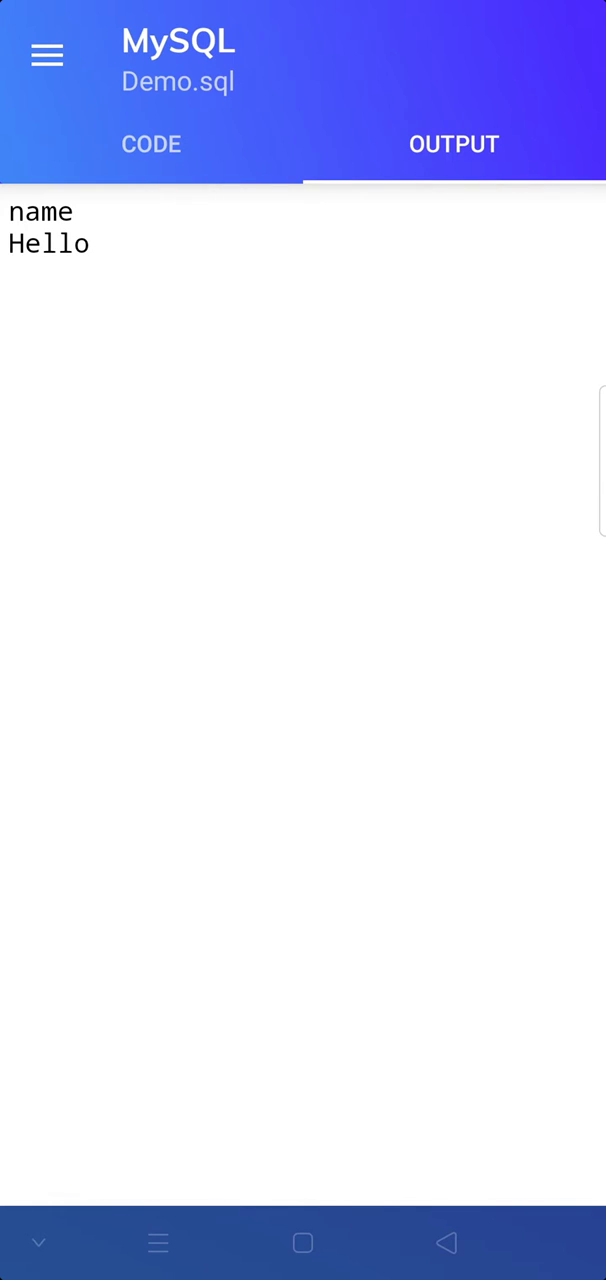
{"action": "left_click", "coordinate": [152, 144]}
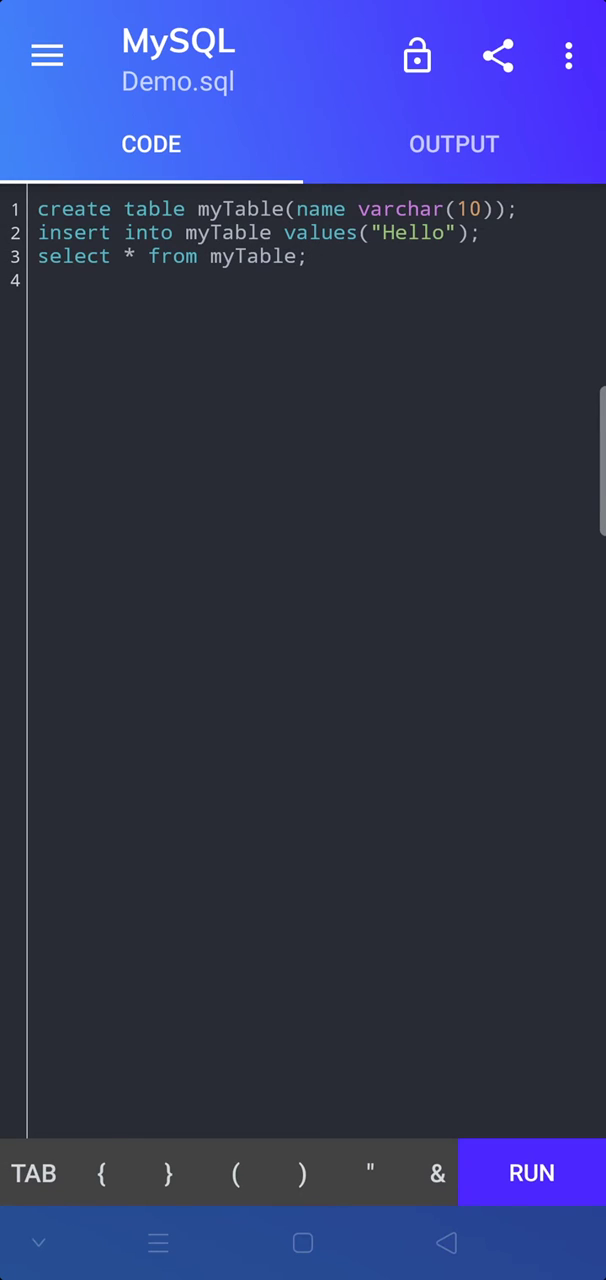
Clear all the sample code from the Demo.sql editor
{"action": "left_click", "coordinate": [300, 400]}
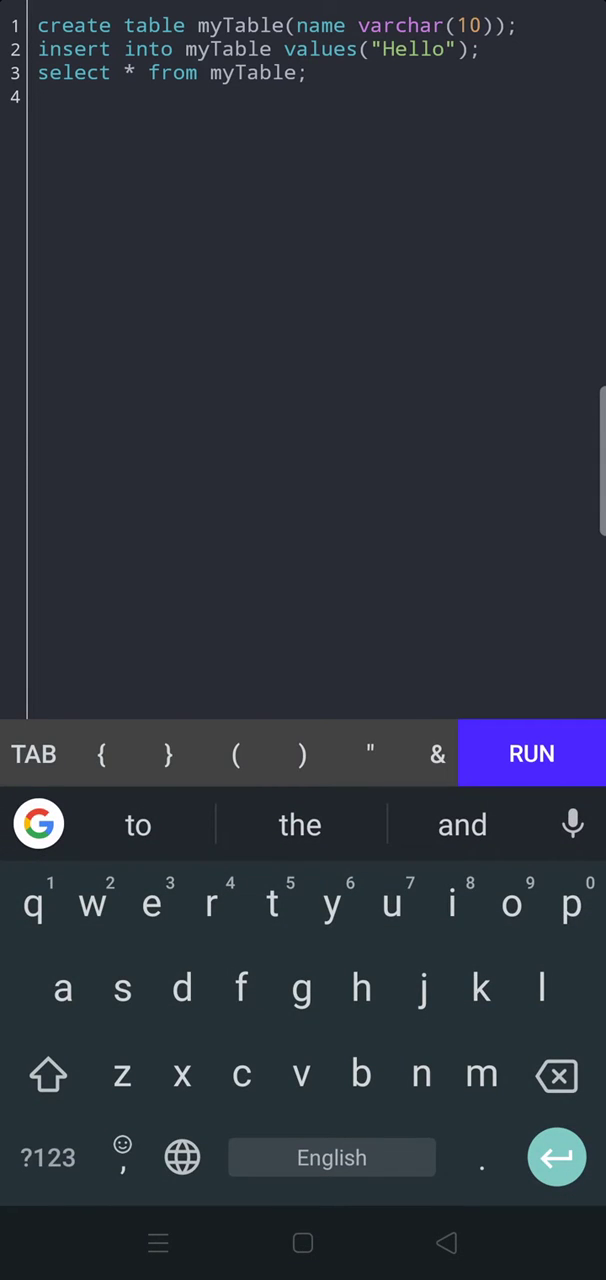
{"action": "key", "text": "enter"}
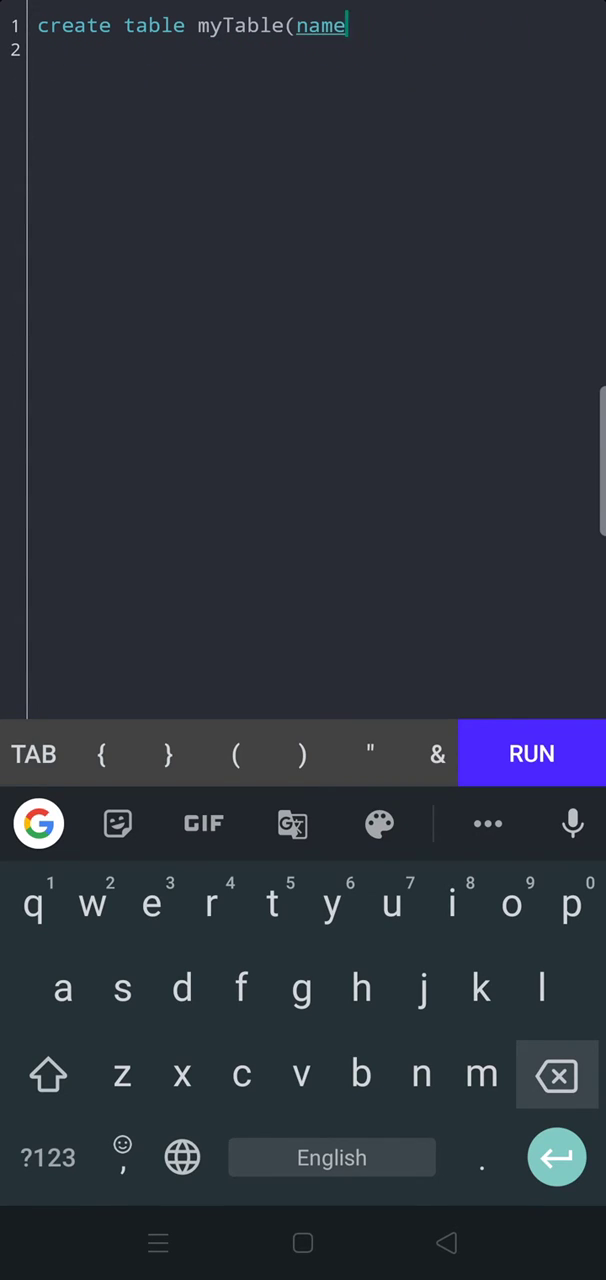
{"action": "left_click", "coordinate": [556, 1076]}
{"action": "type", "text": "sho"}
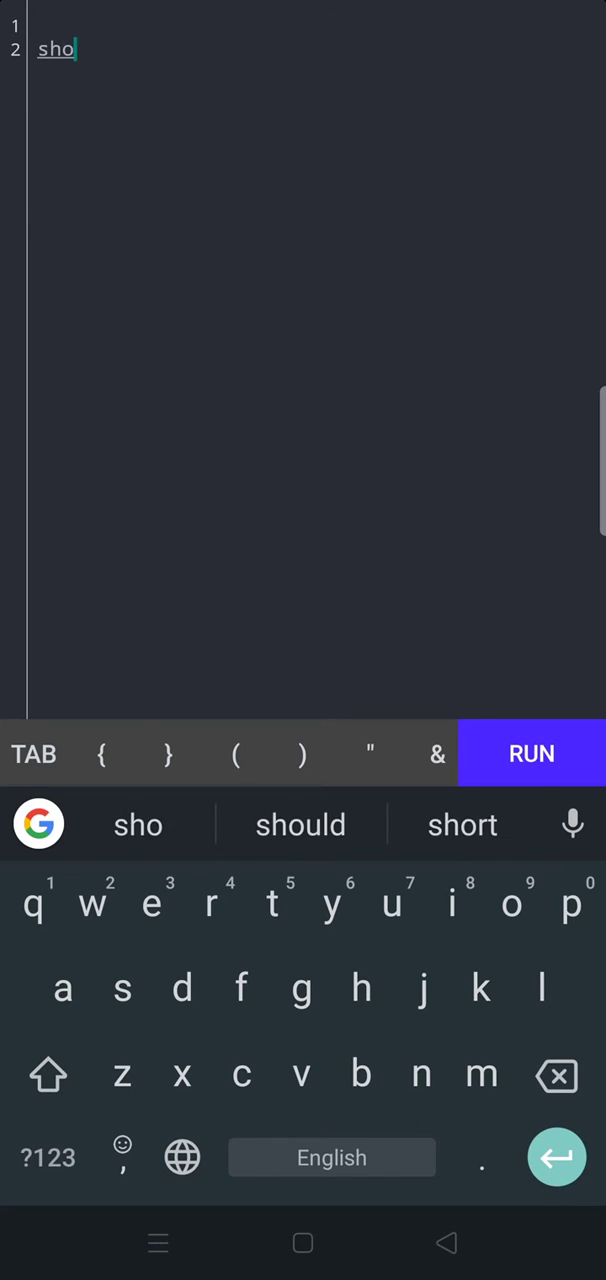
Enter the statement 'show databases;' and start running it
{"action": "type", "text": "w"}
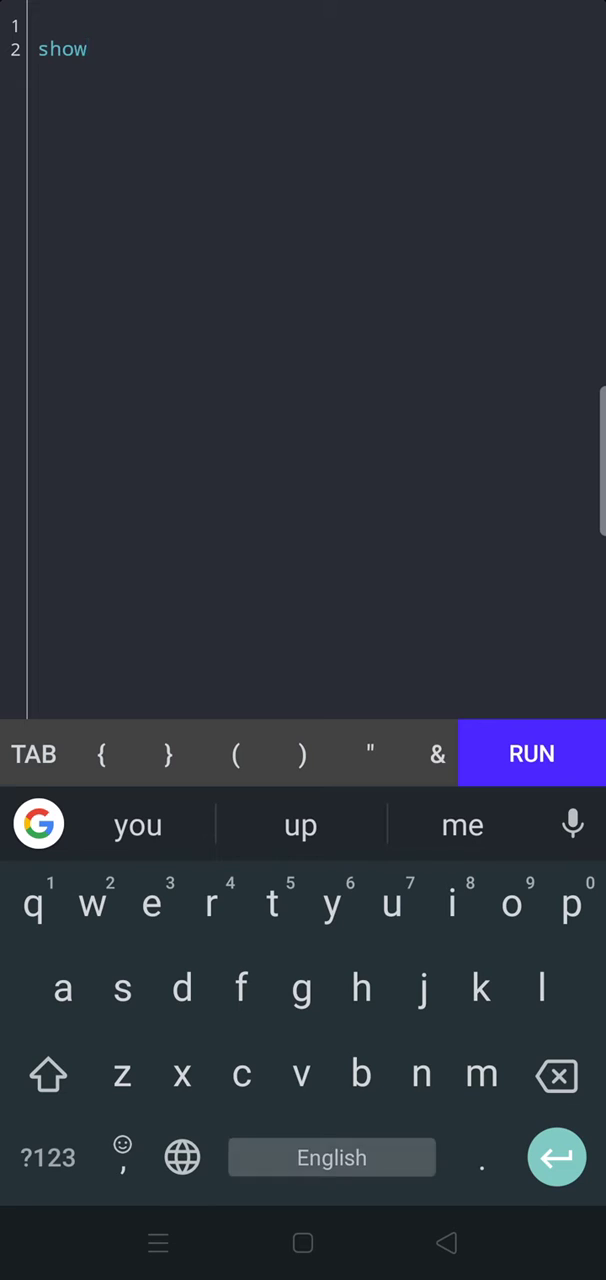
{"action": "type", "text": "databases"}
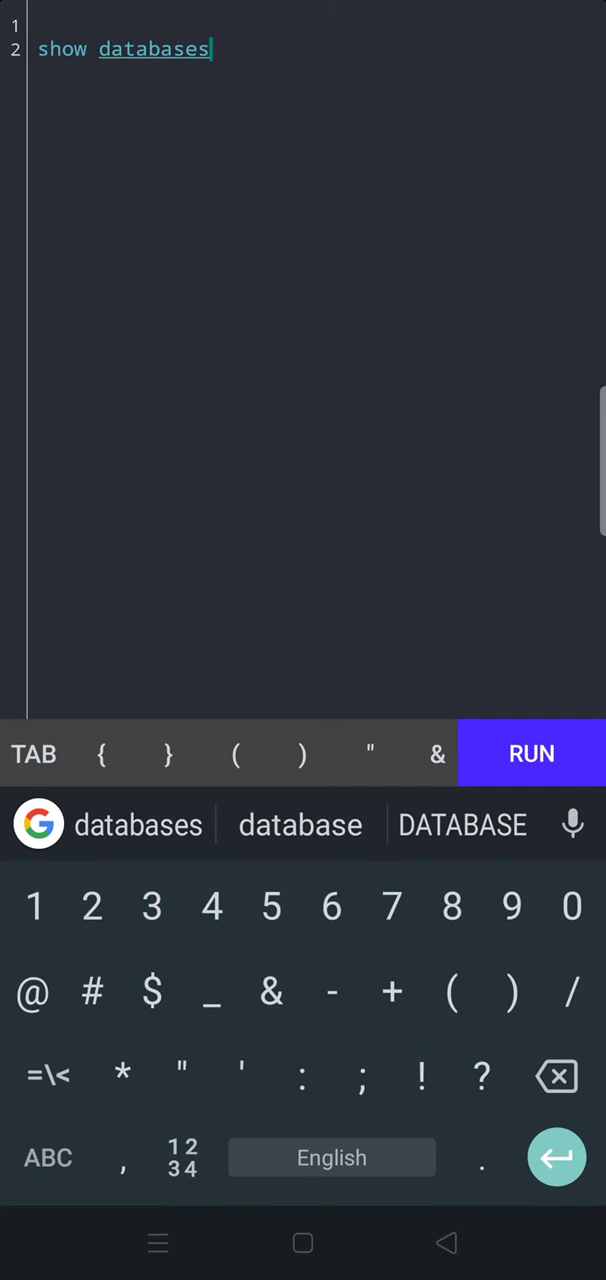
{"action": "type", "text": ";"}
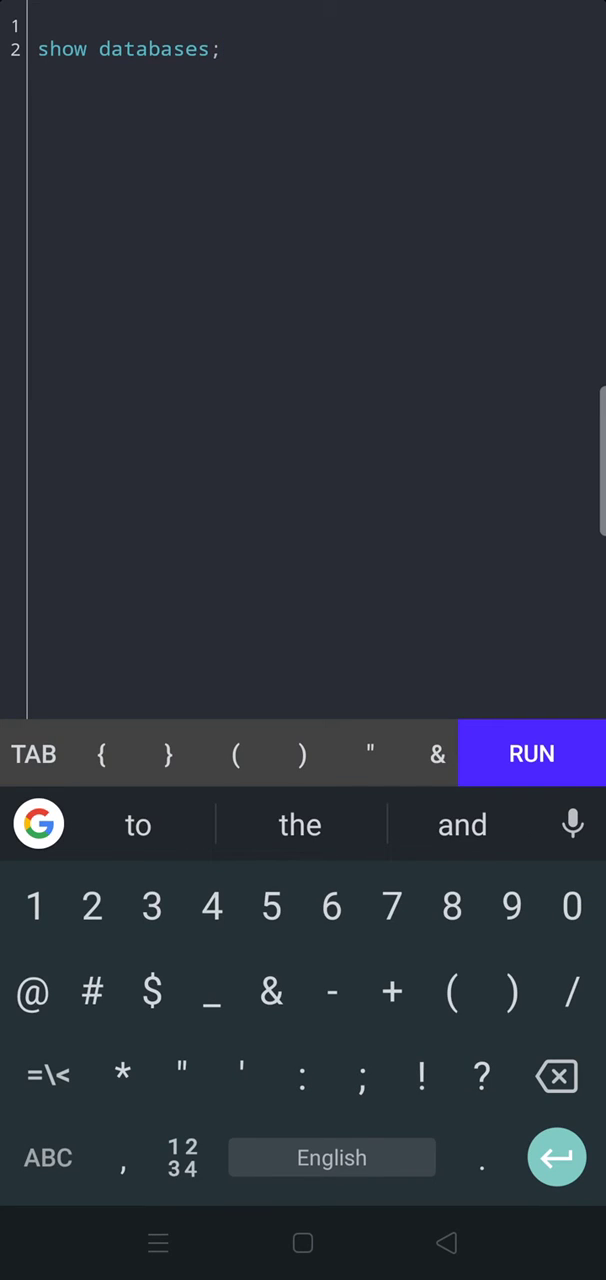
{"action": "left_click", "coordinate": [532, 752]}
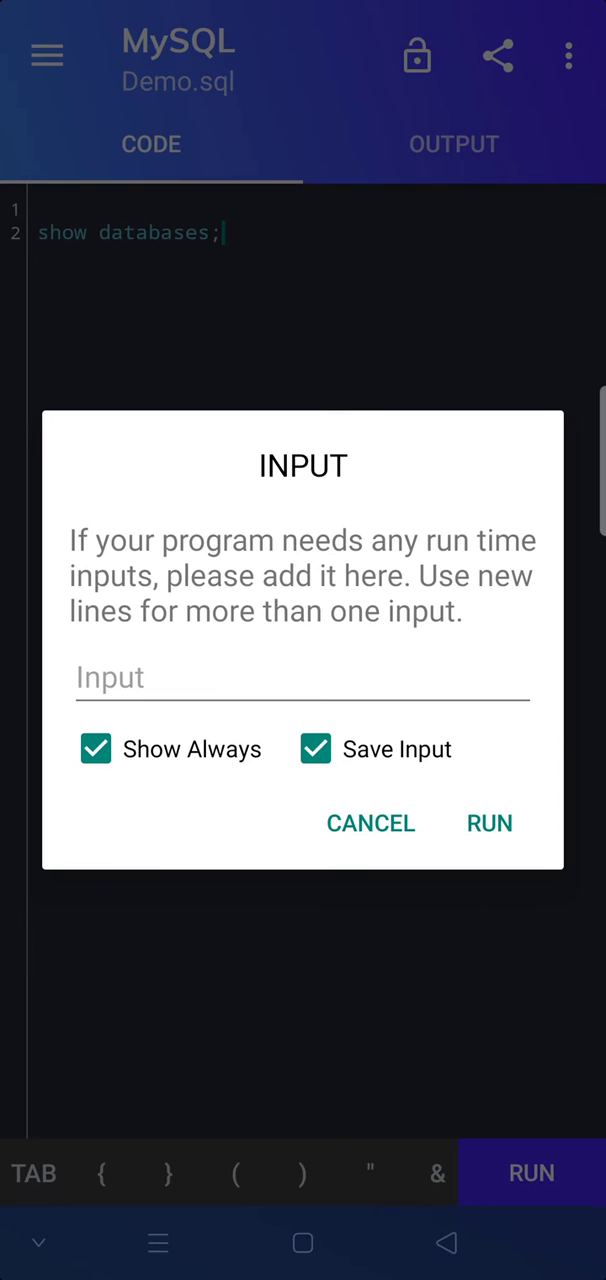
Run the query without input, listing information_schema, mysql, performance_schema and ri_db, then return to the editor
{"action": "left_click", "coordinate": [490, 824]}
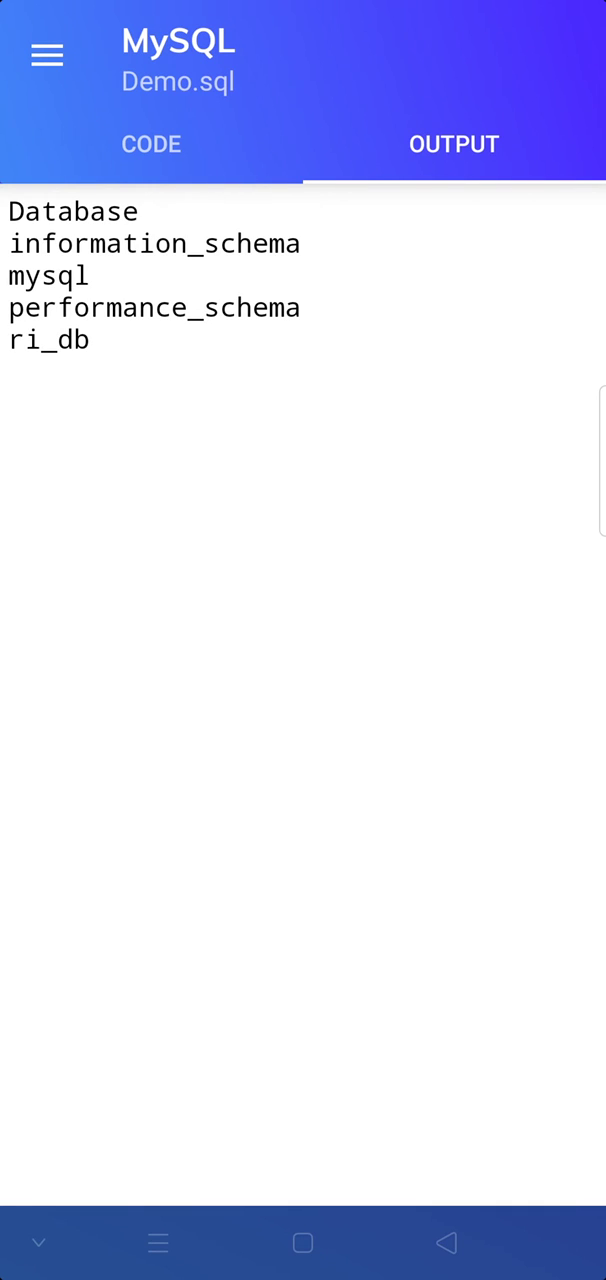
{"action": "left_click", "coordinate": [152, 144]}
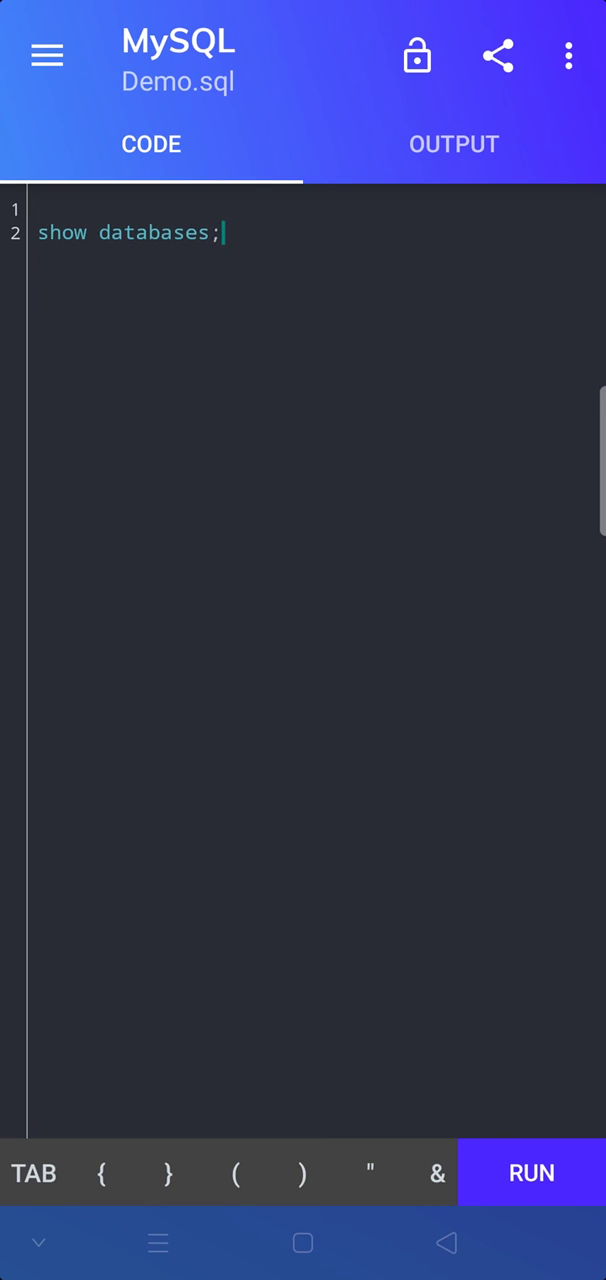
{"action": "left_click", "coordinate": [224, 232]}
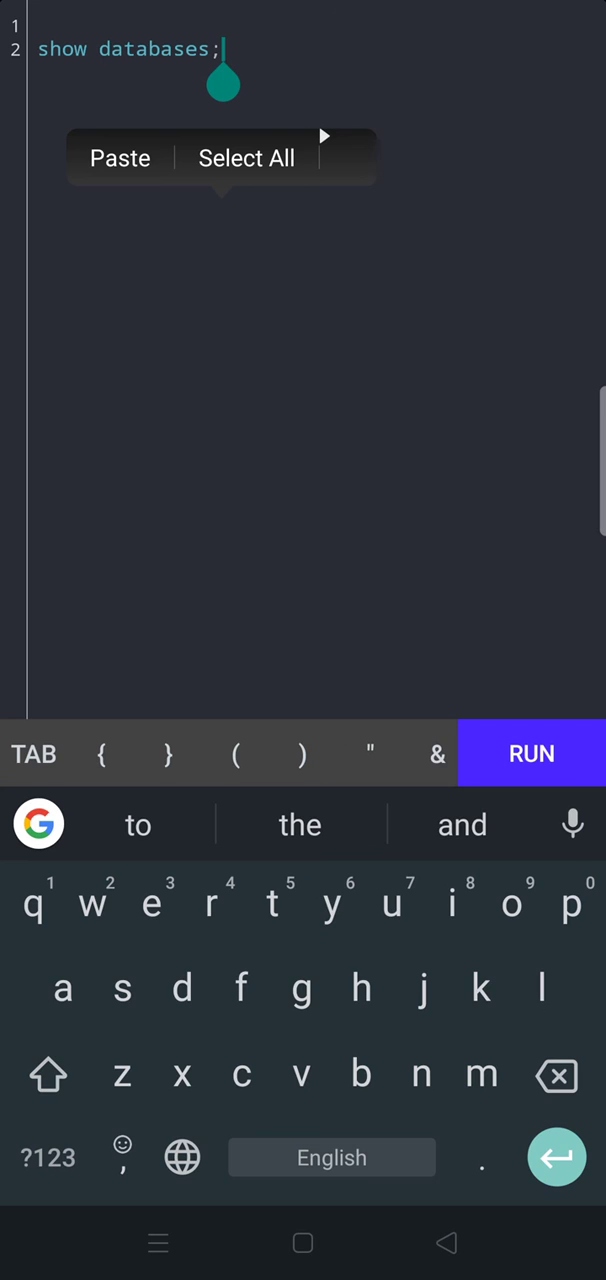